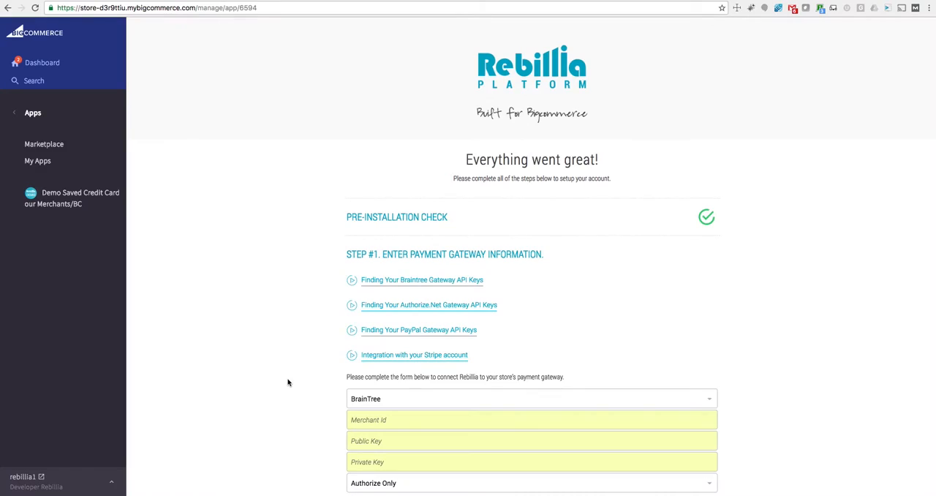
- Configure BrainTree as the gateway with merchant id and Authorize & Capture, then save
scroll("down", 3)
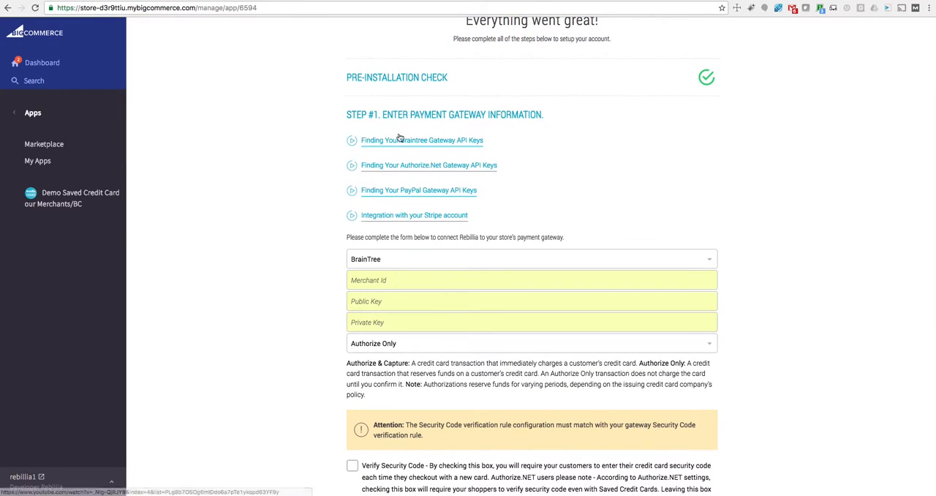
left_click(531, 258)
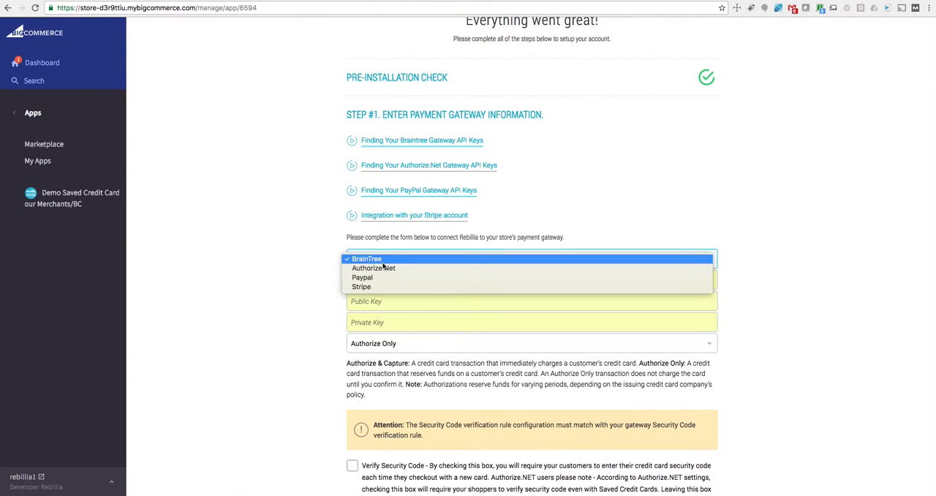
left_click(367, 258)
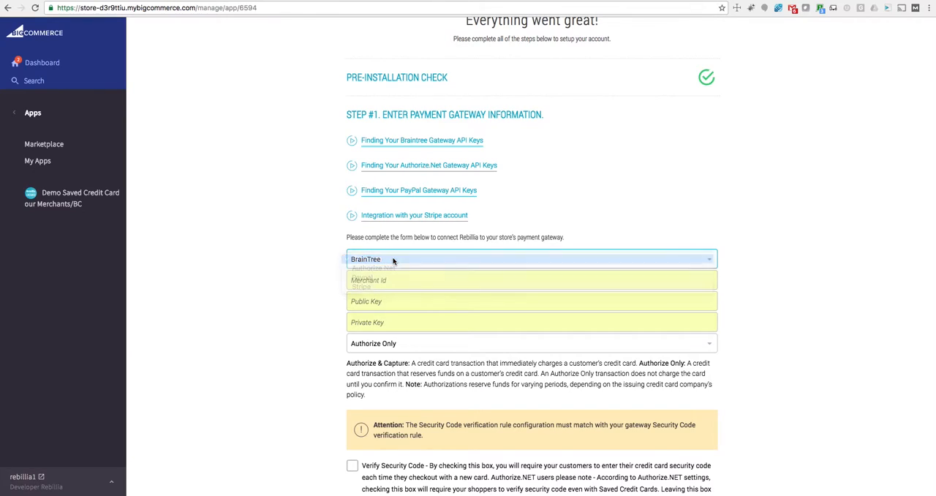
left_click(532, 280)
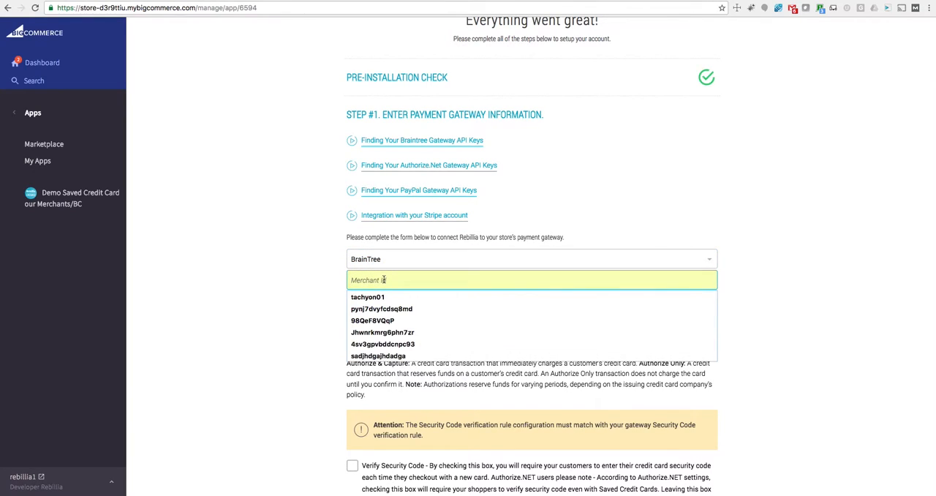
left_click(367, 296)
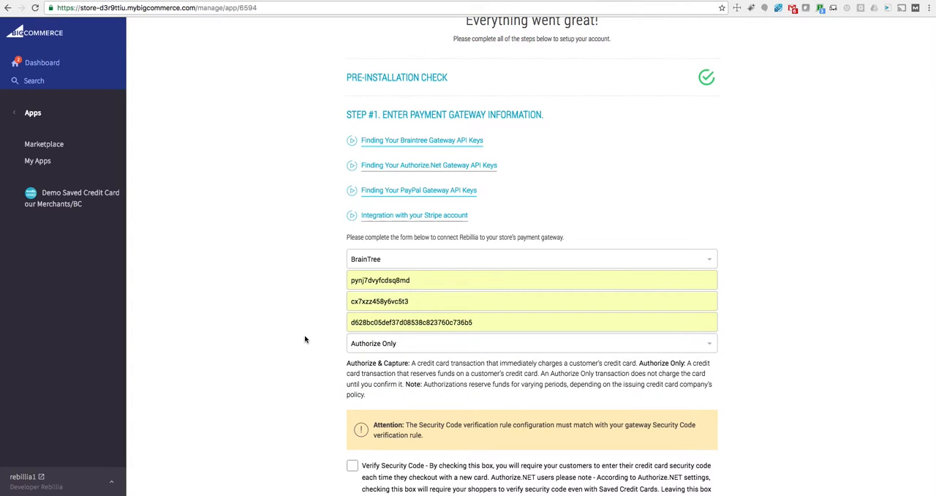
left_click(531, 343)
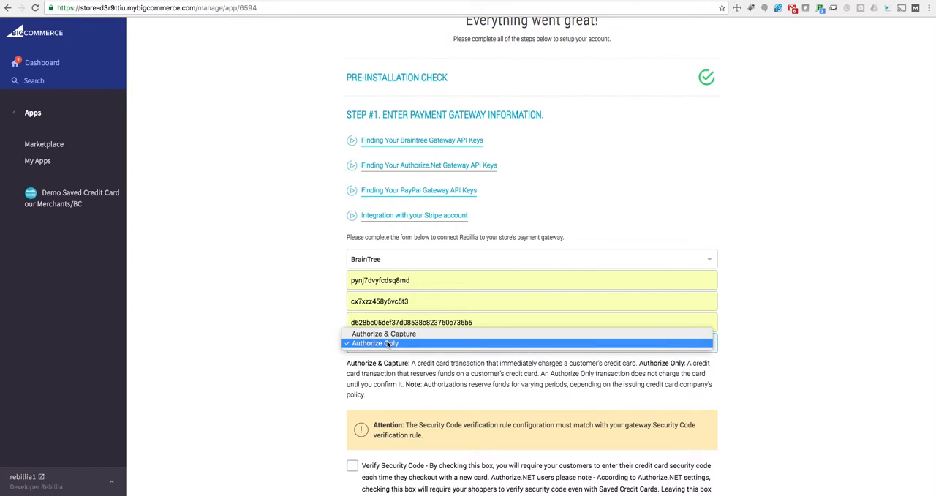
left_click(384, 334)
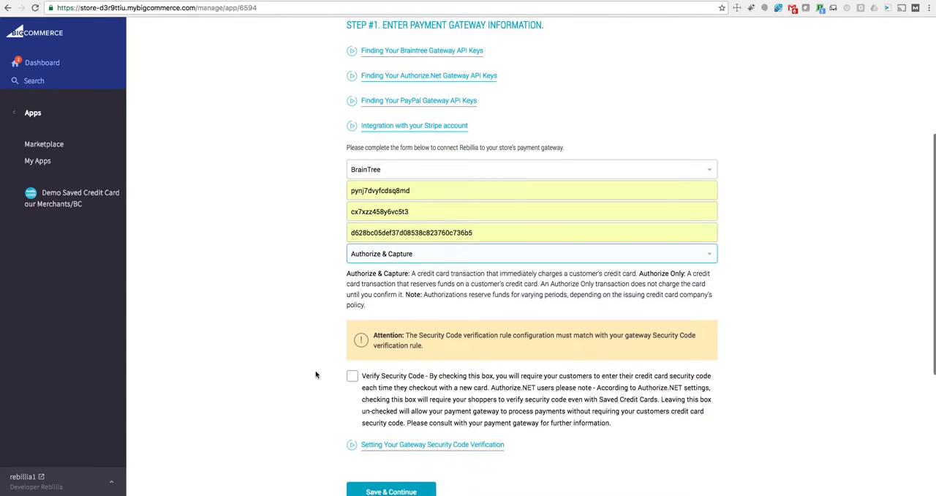
left_click(352, 375)
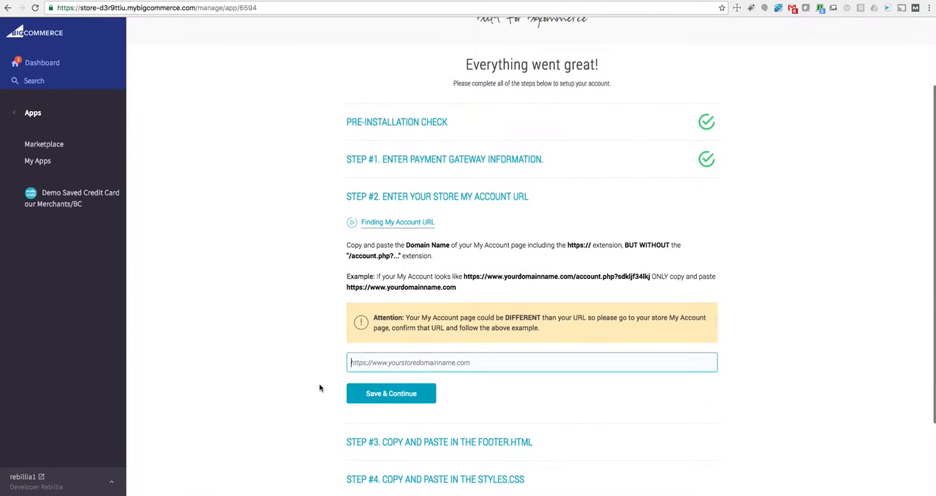
mouse_move(104, 33)
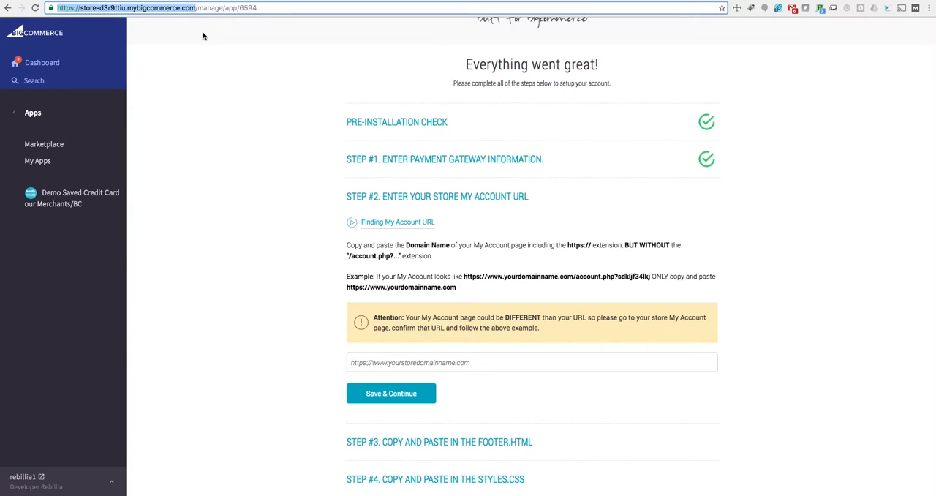
- Save the store domain as My Account URL, copy the footer code, open Footer.html
left_click(532, 362)
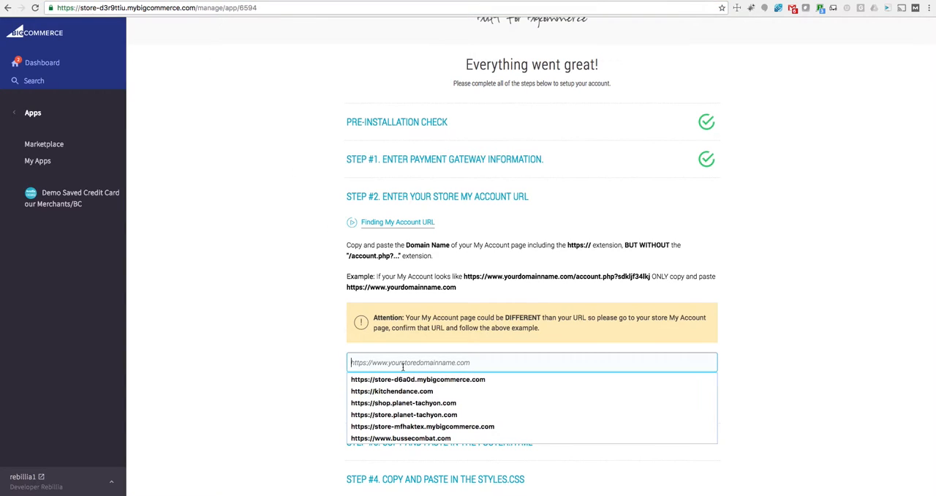
left_click(418, 379)
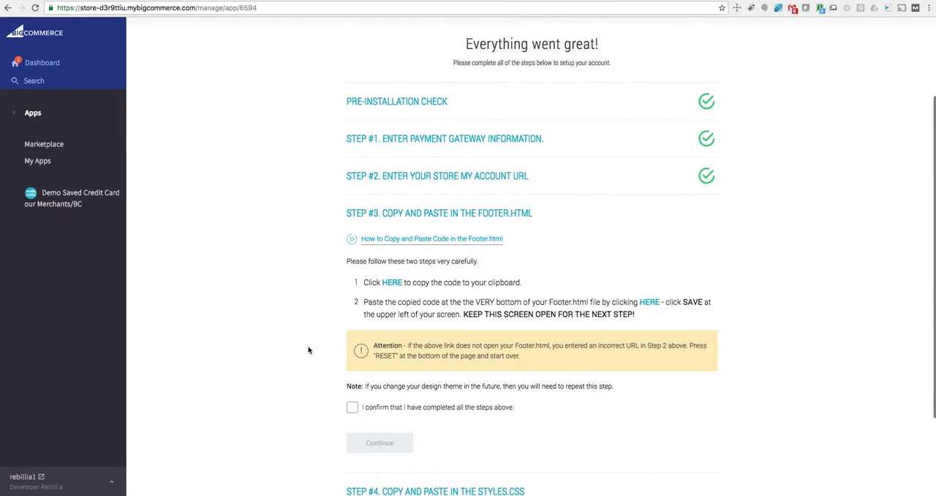
left_click(392, 283)
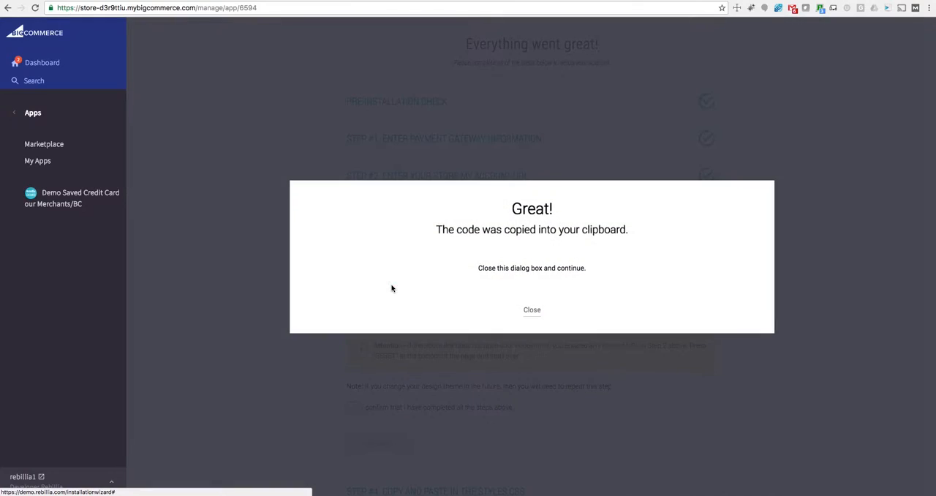
left_click(532, 310)
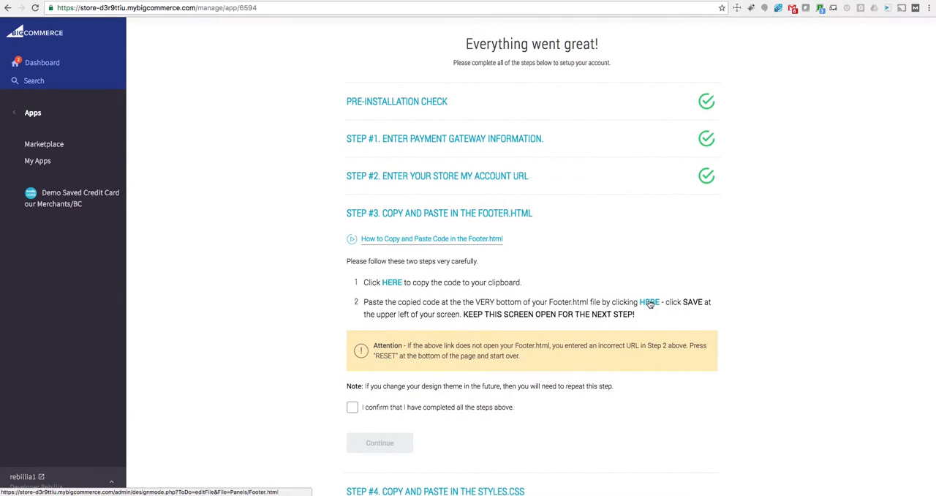
left_click(649, 301)
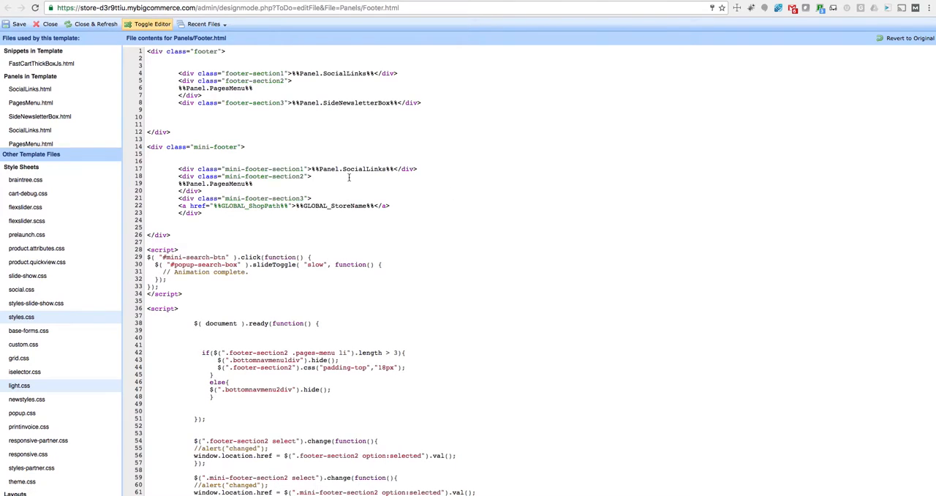
- Paste the copied Rebillia script at the end of Footer.html and save it
scroll("down", 3)
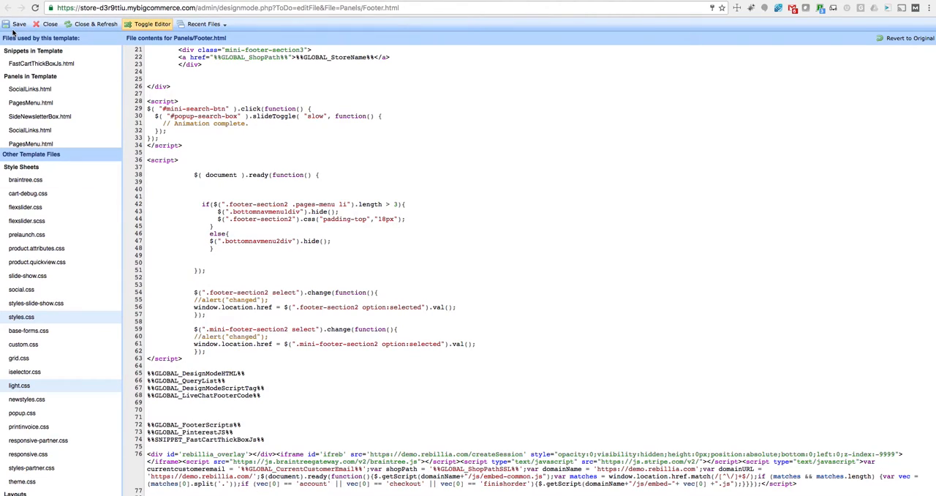
left_click(18, 24)
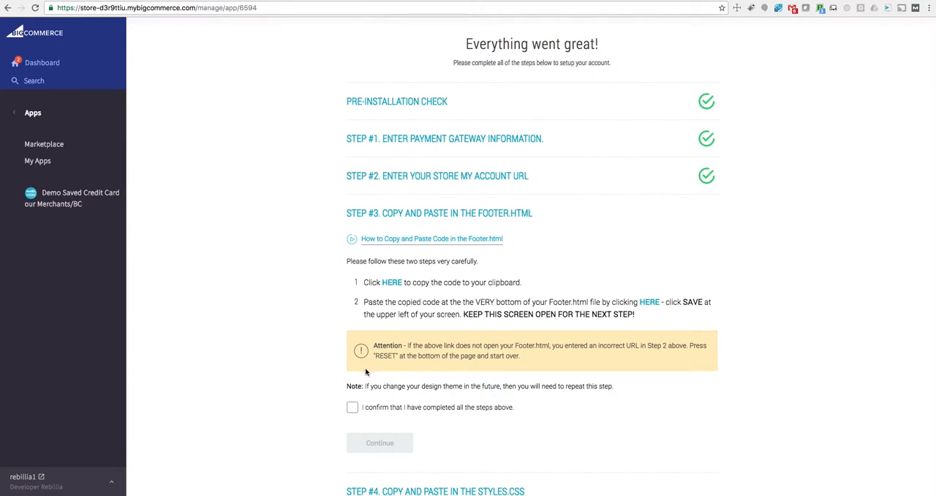
- Tick the confirmation that all footer steps are completed
left_click(352, 407)
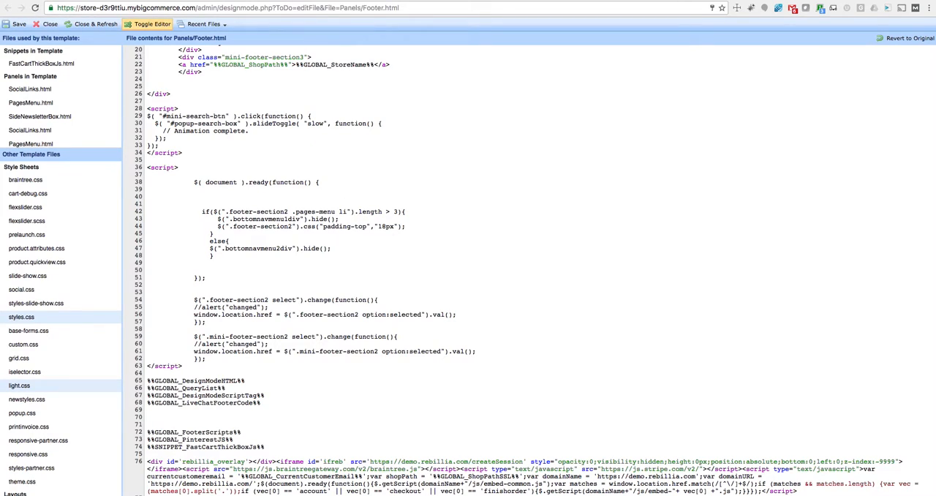
- Paste the Rebillia CSS snippet at the end of styles.css, save, and return to Rebillia
left_click(21, 317)
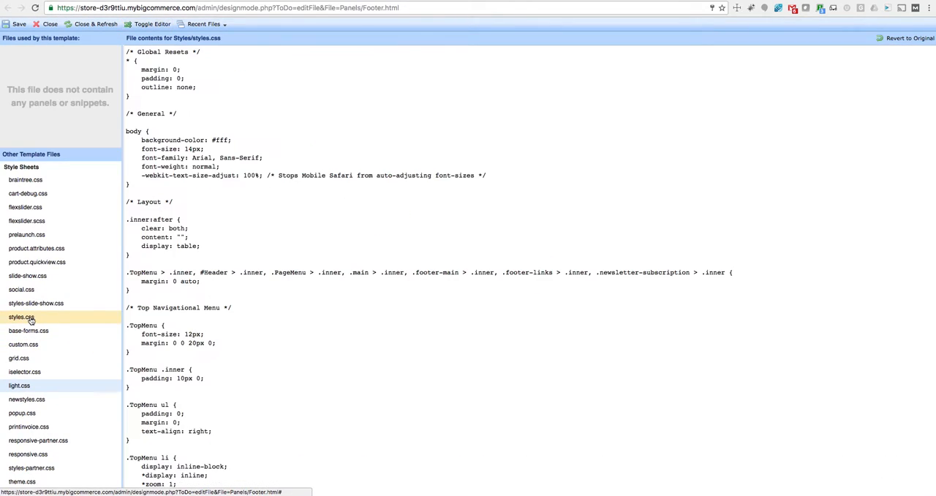
scroll("down", 3)
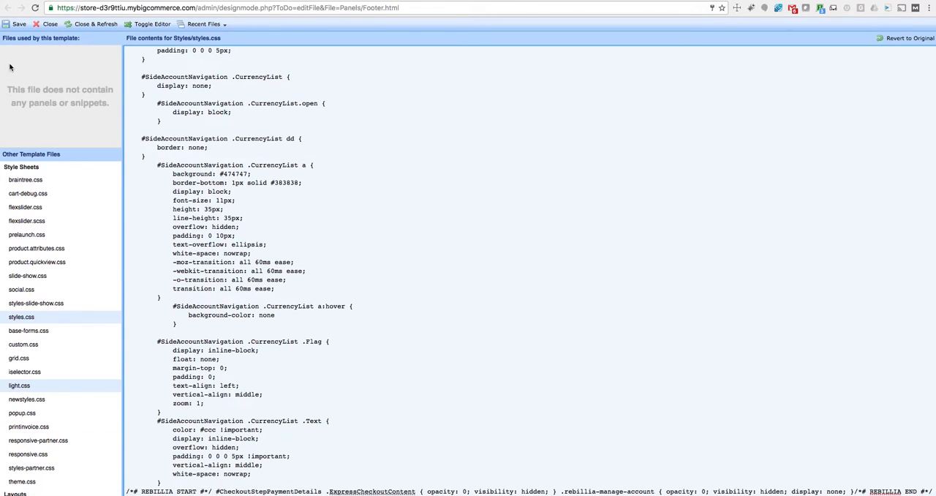
left_click(17, 24)
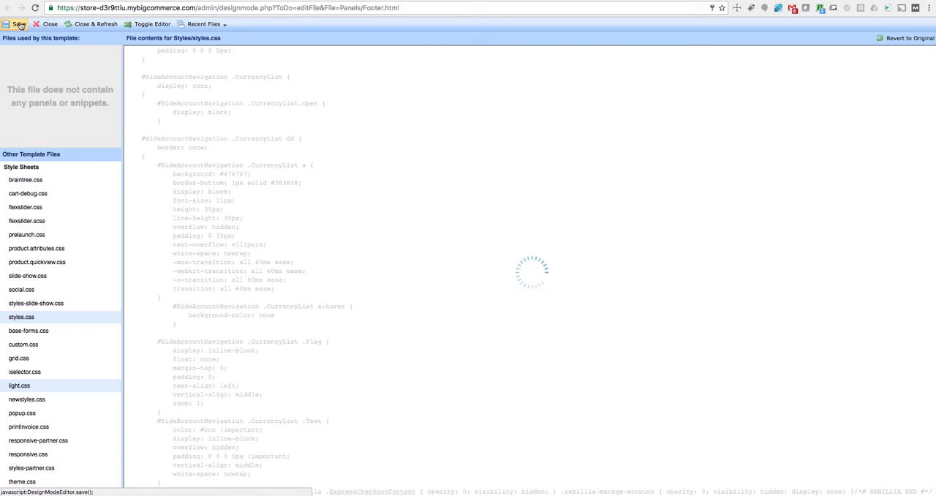
left_click(19, 24)
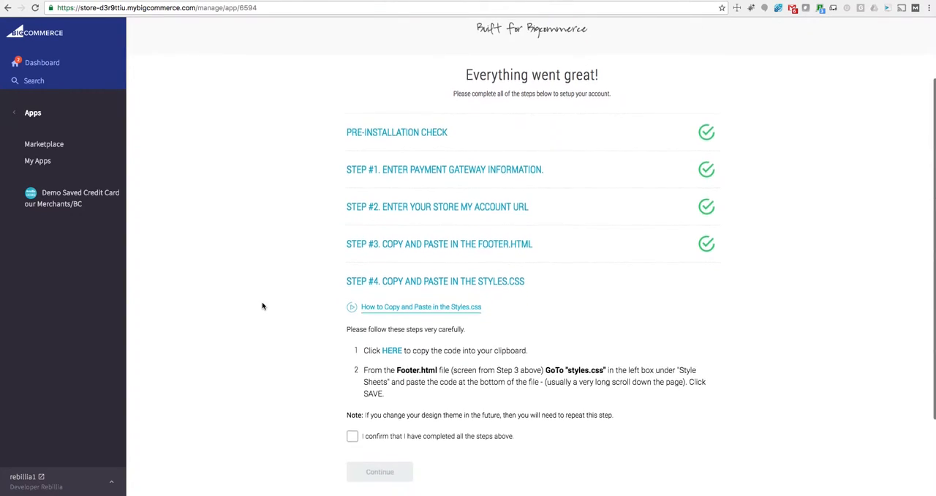
left_click(353, 436)
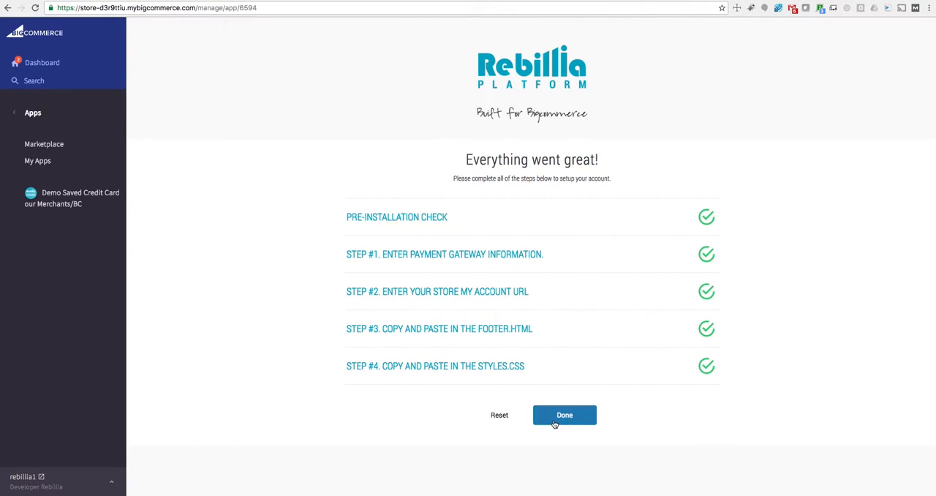
left_click(564, 414)
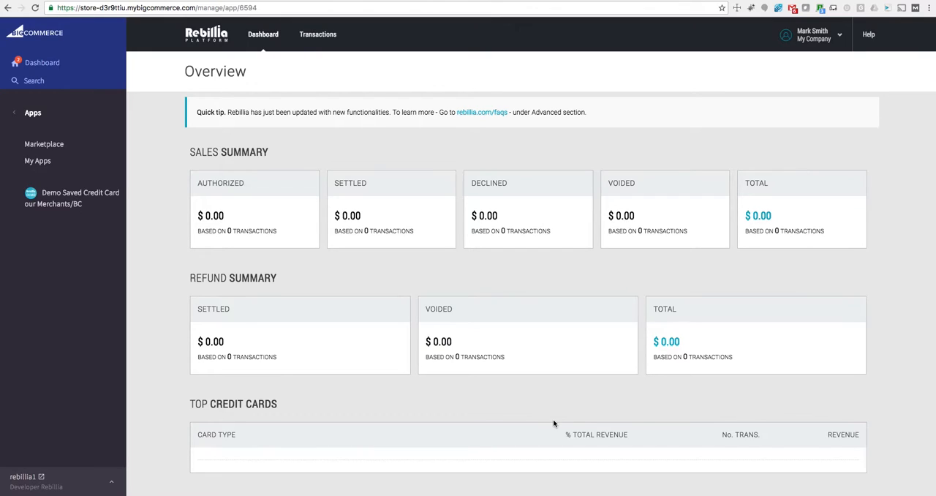
mouse_move(376, 329)
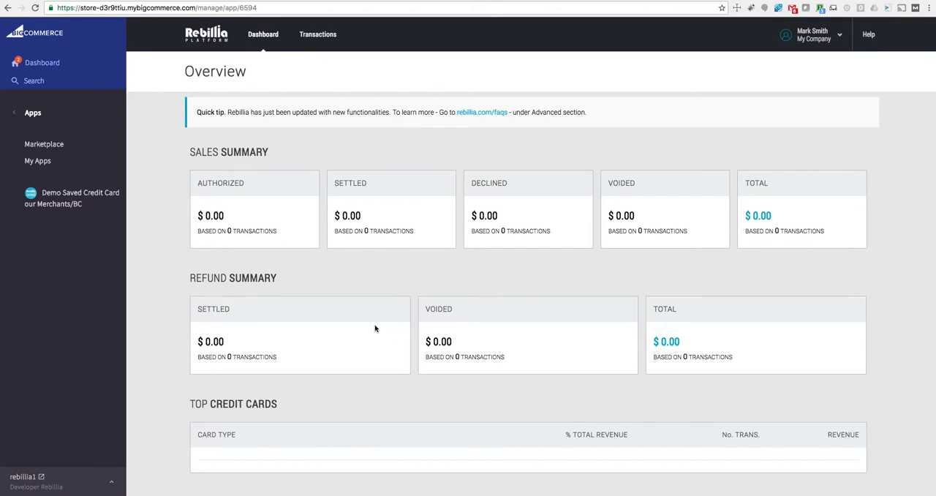
mouse_move(529, 59)
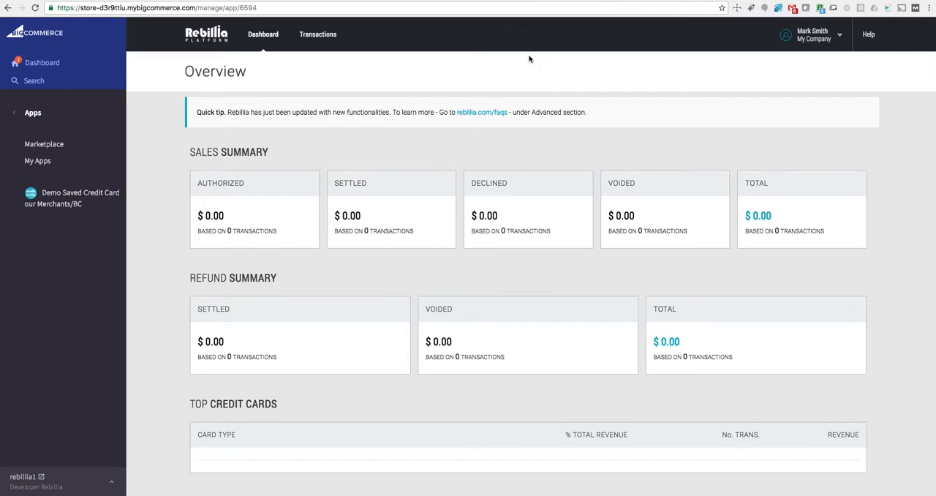
mouse_move(605, 3)
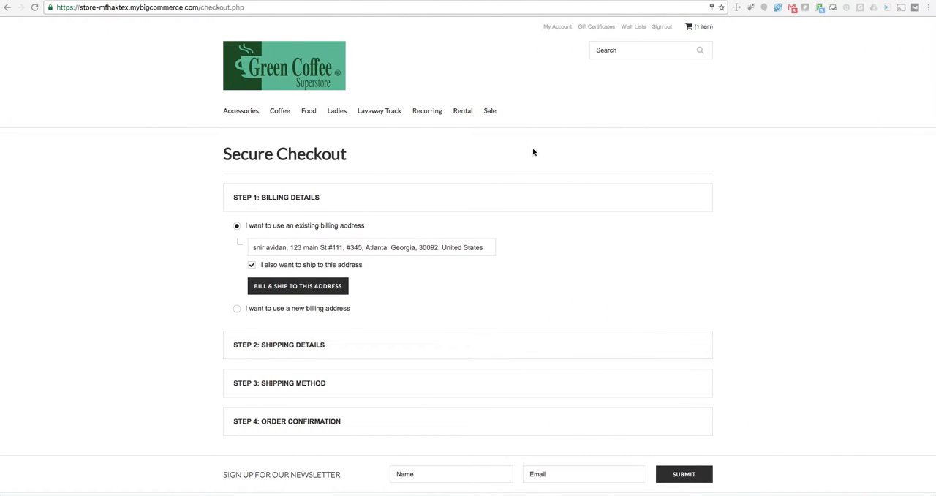
mouse_move(455, 200)
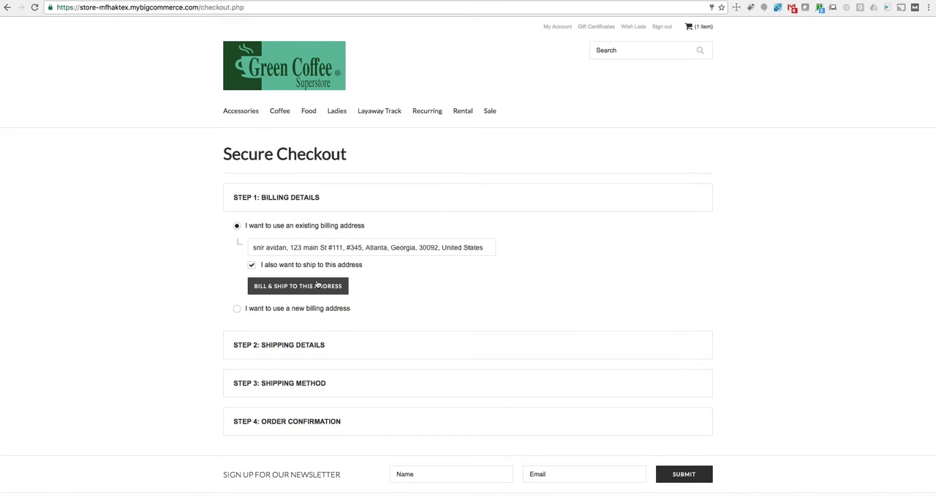
left_click(298, 286)
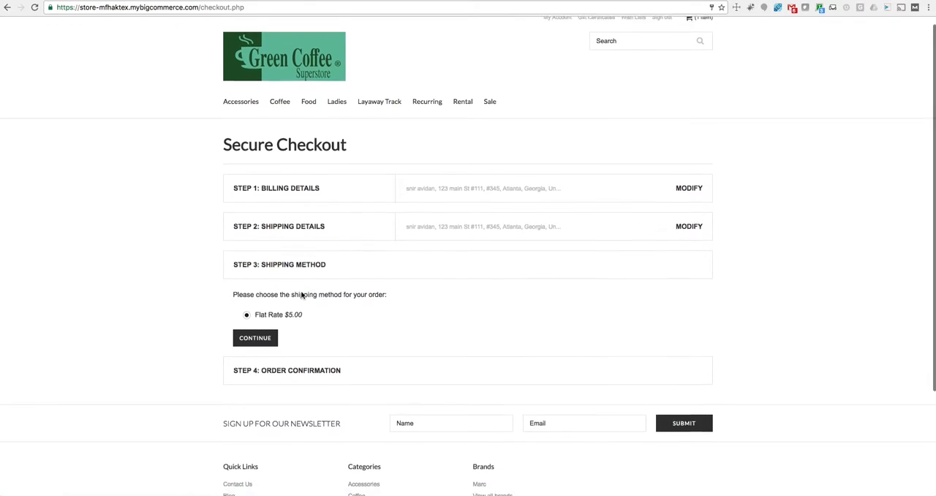
left_click(254, 338)
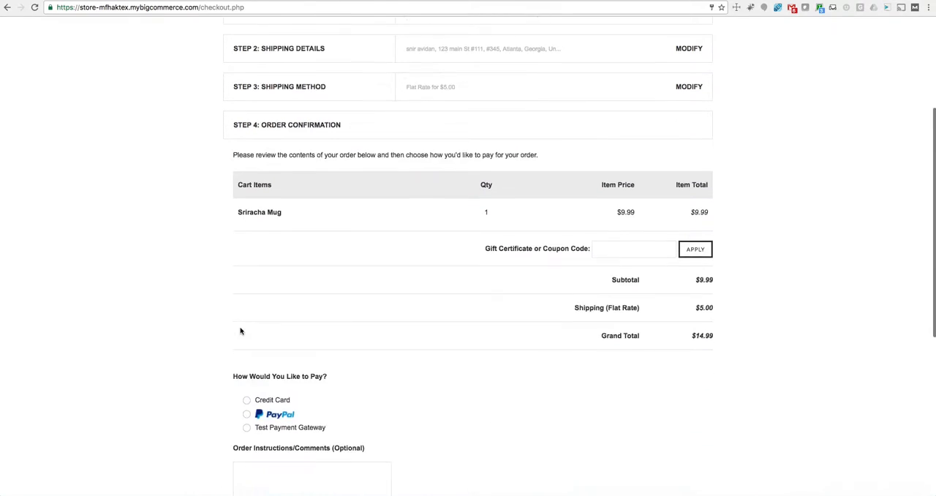
scroll("down", 3)
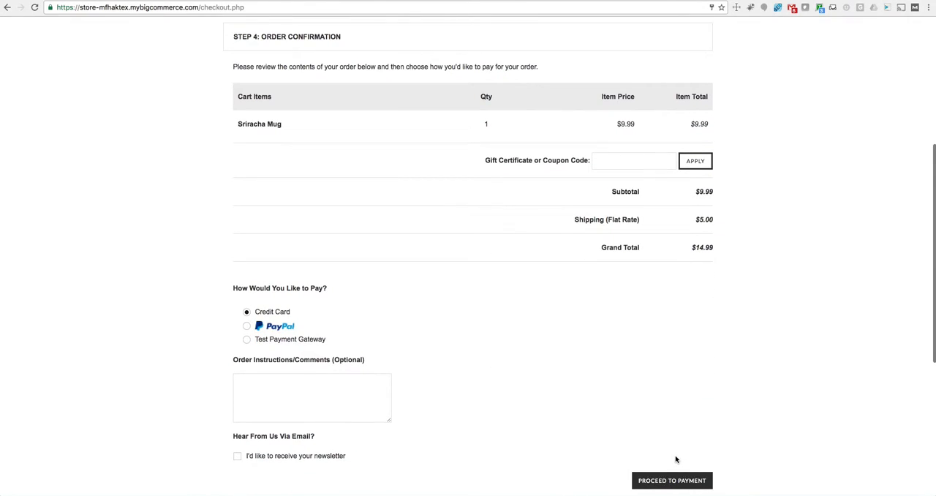
left_click(671, 481)
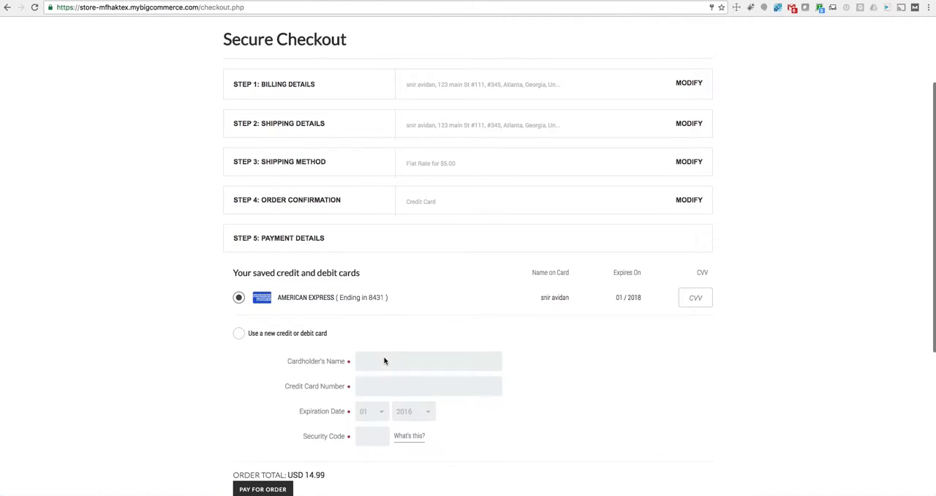
mouse_move(372, 380)
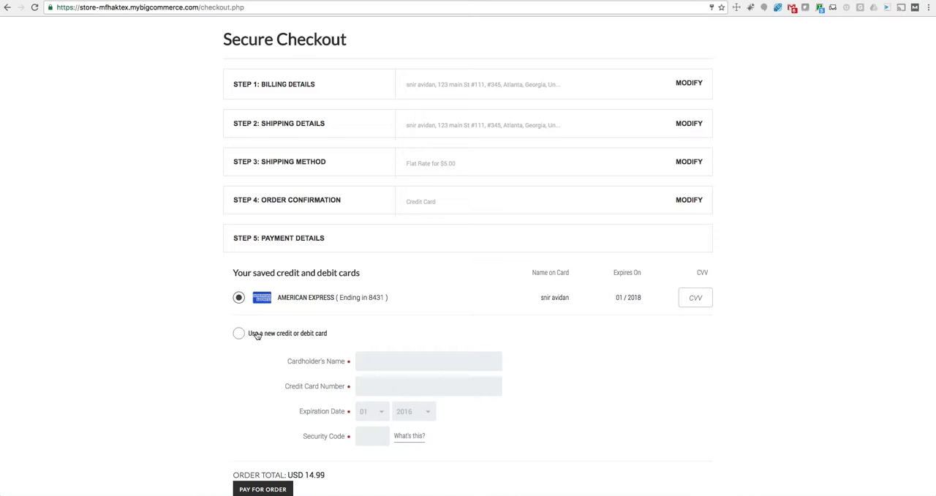
left_click(239, 333)
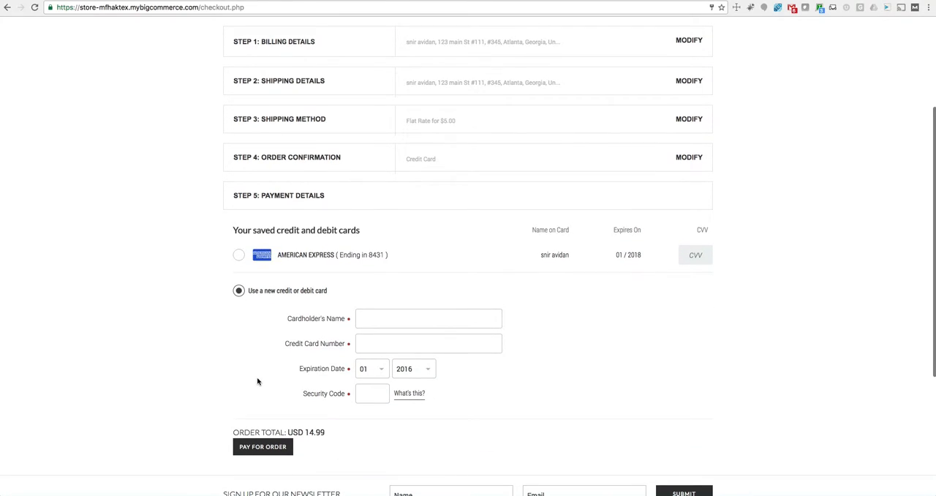
mouse_move(342, 318)
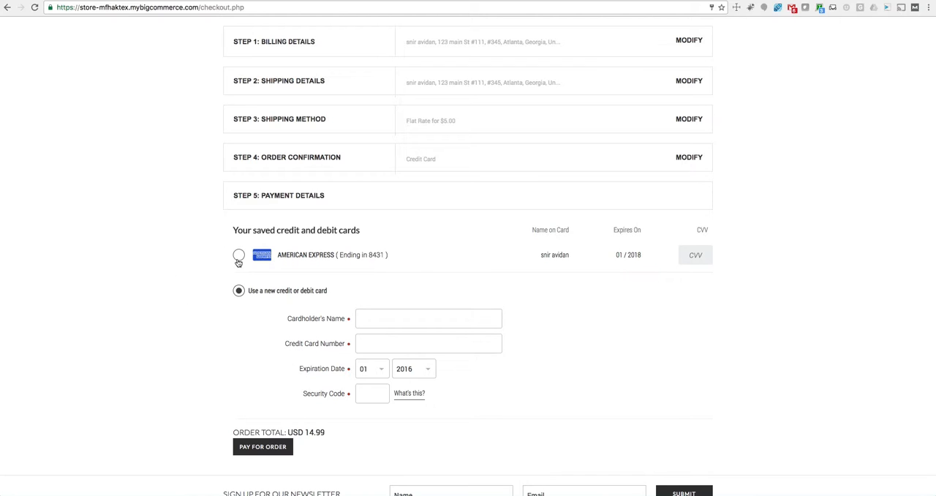
left_click(556, 28)
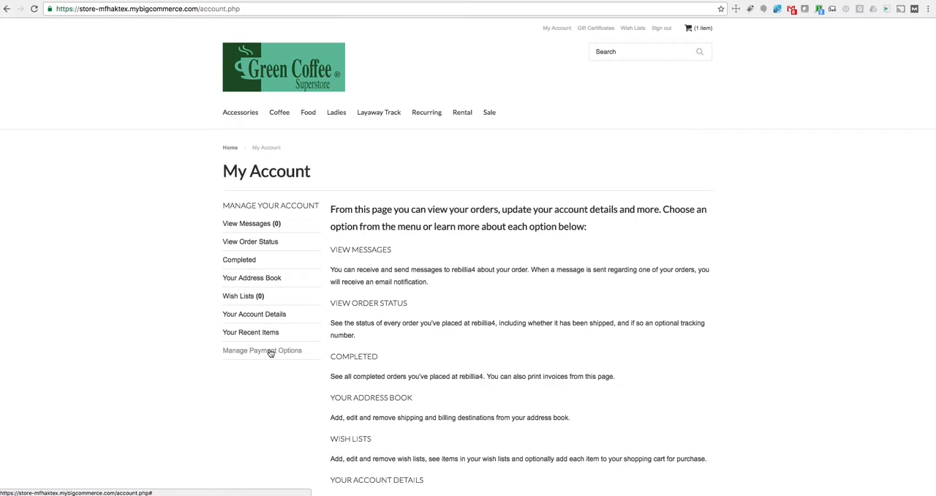
left_click(262, 350)
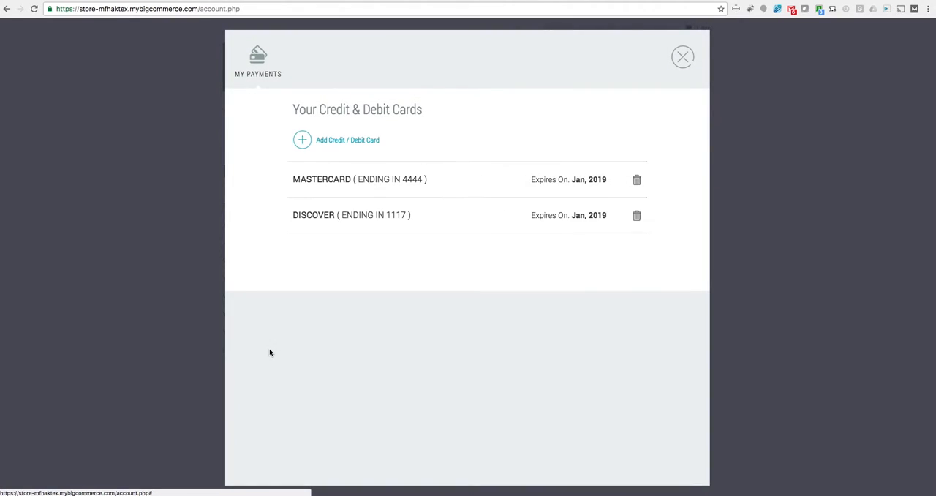
left_click(636, 215)
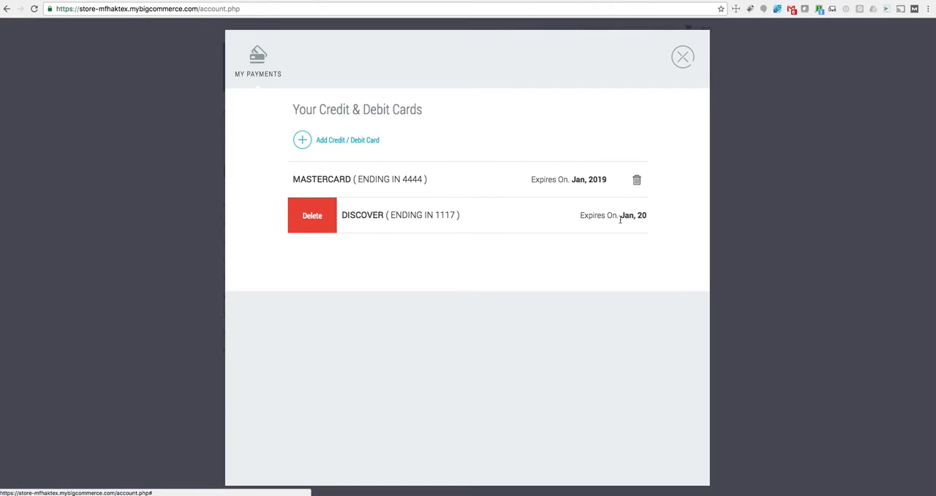
left_click(312, 215)
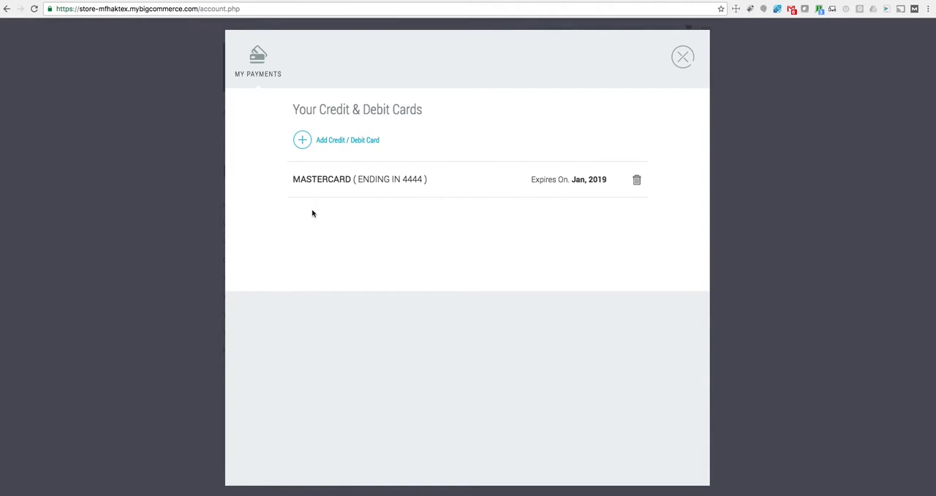
mouse_move(302, 140)
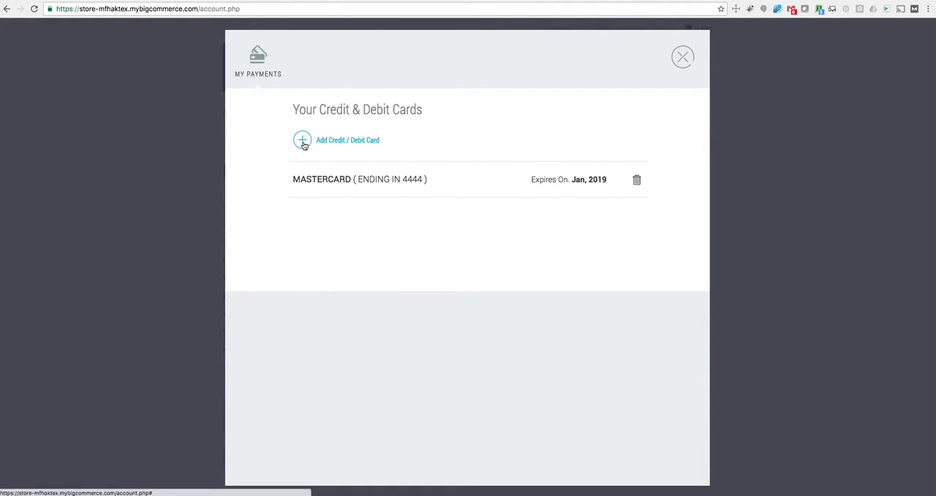
left_click(302, 140)
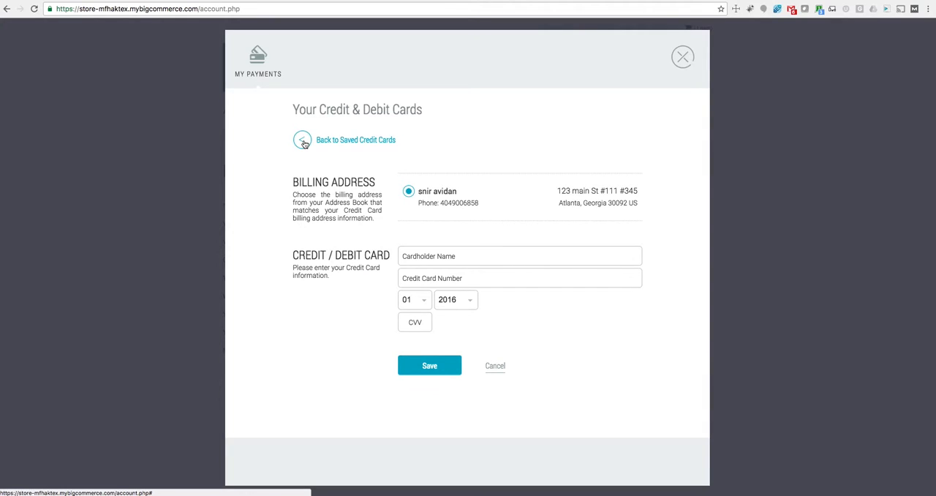
type("snir avidan")
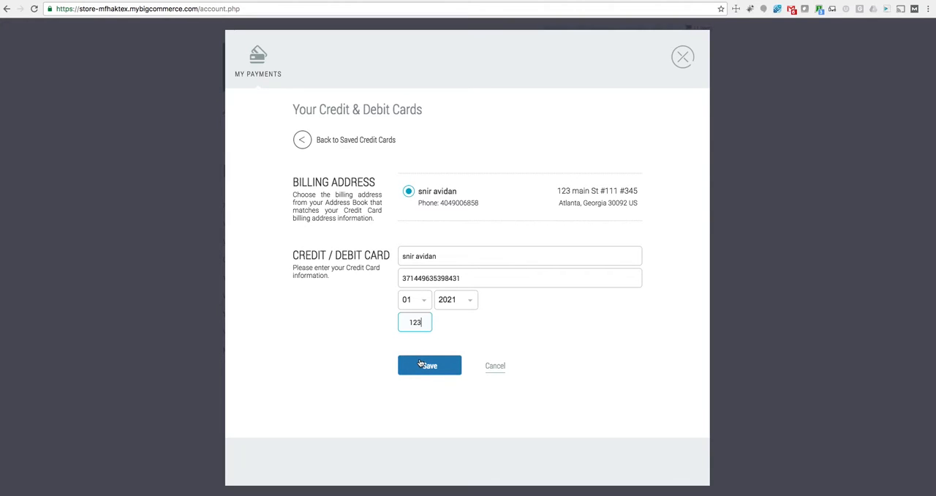
left_click(430, 365)
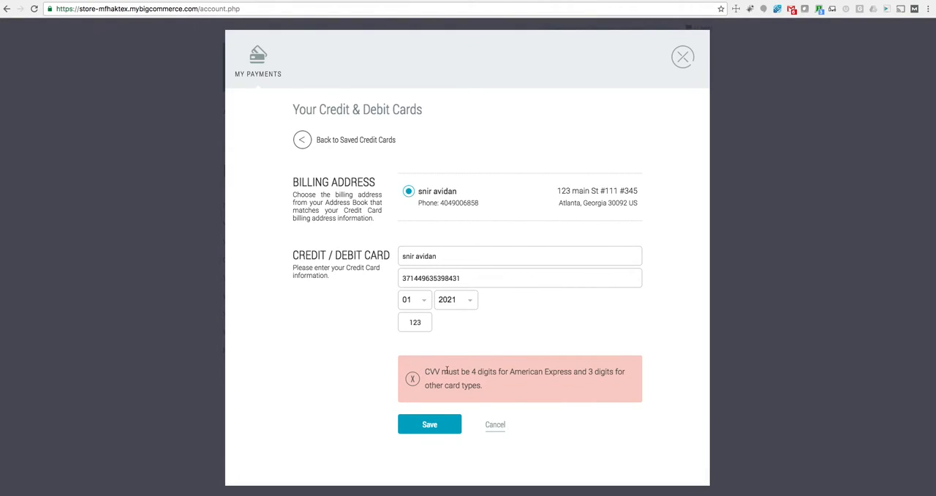
left_click(415, 322)
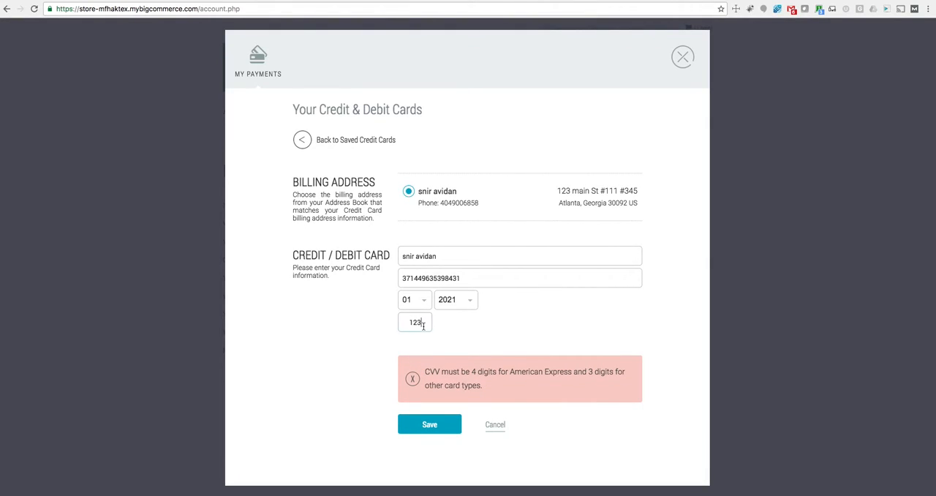
left_click(429, 424)
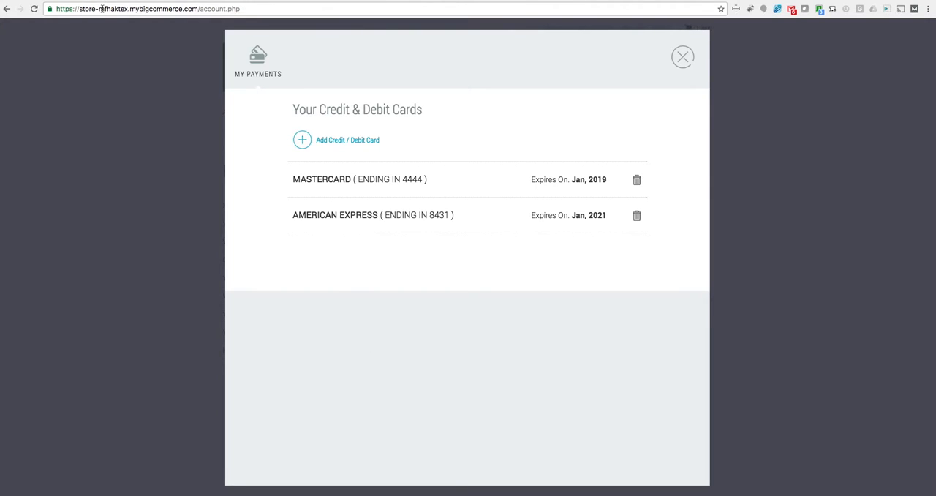
mouse_move(652, 91)
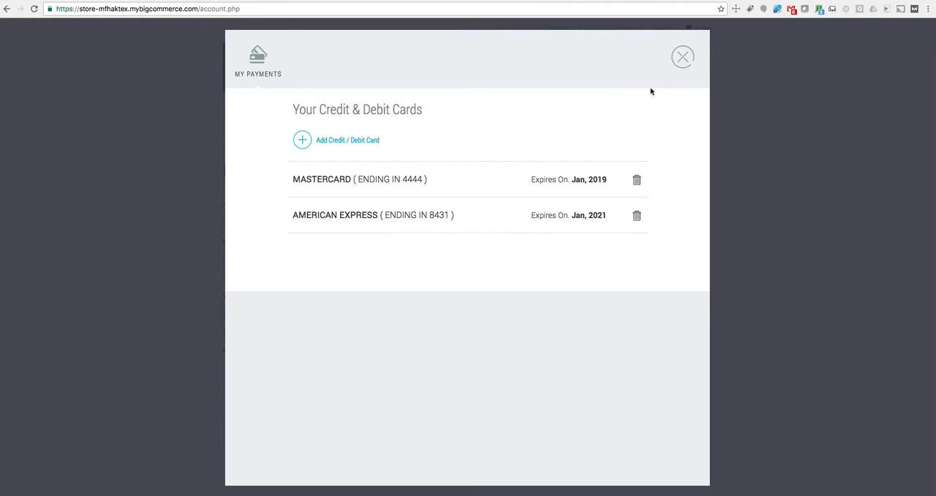
- Close the My Payments saved-cards window
left_click(683, 57)
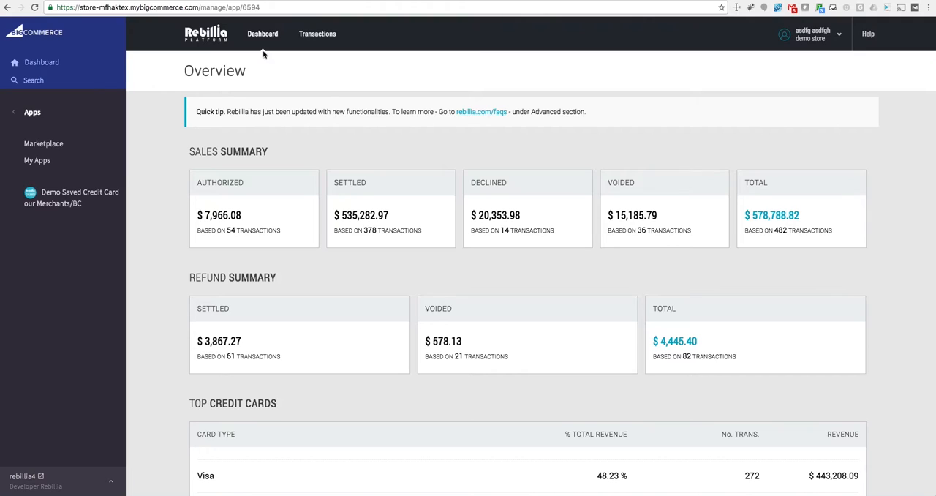
mouse_move(453, 192)
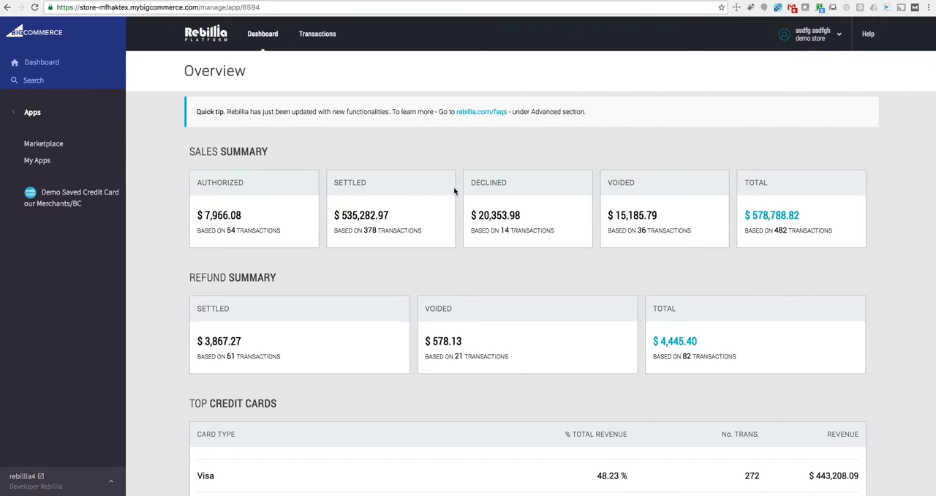
mouse_move(510, 181)
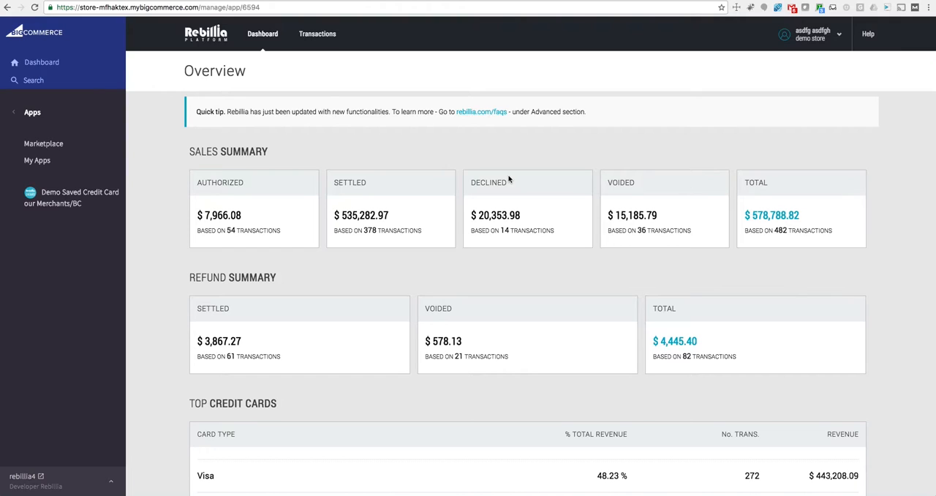
mouse_move(501, 176)
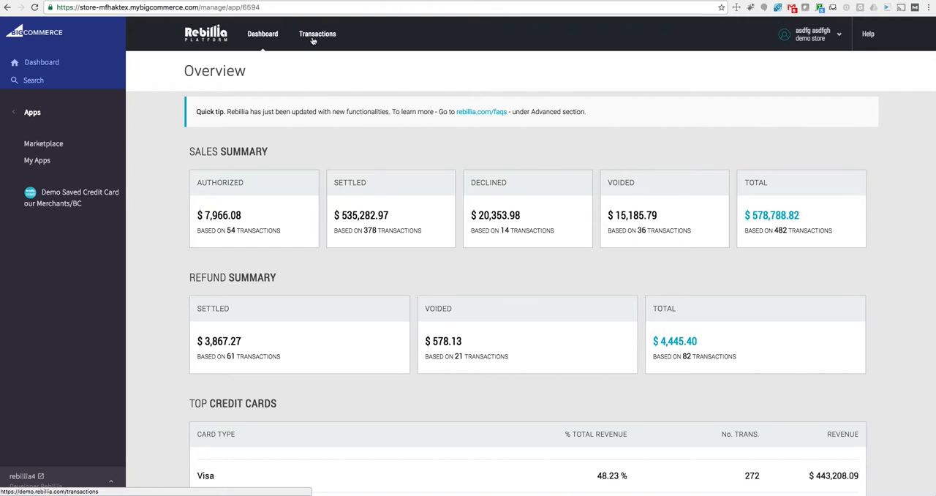
- Filter transactions to declined sales, Jan 01–Dec 12, 2016, and expand order 1716
left_click(317, 34)
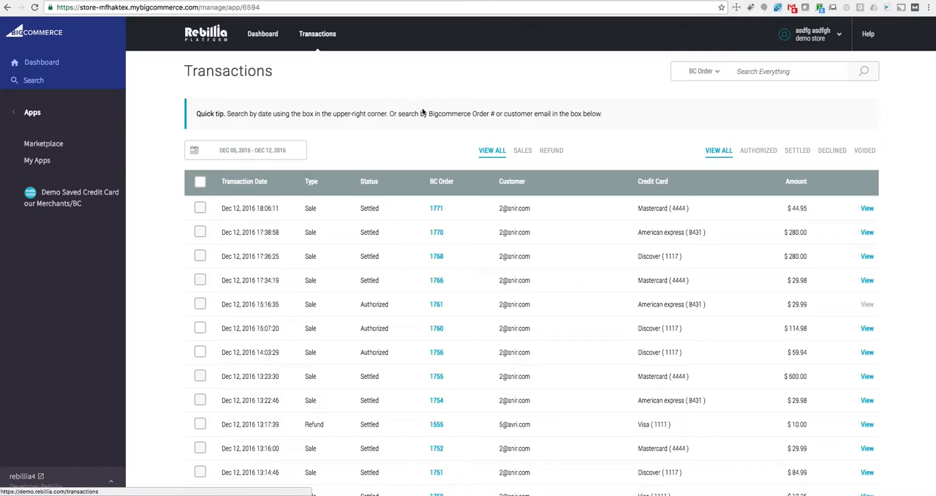
left_click(522, 150)
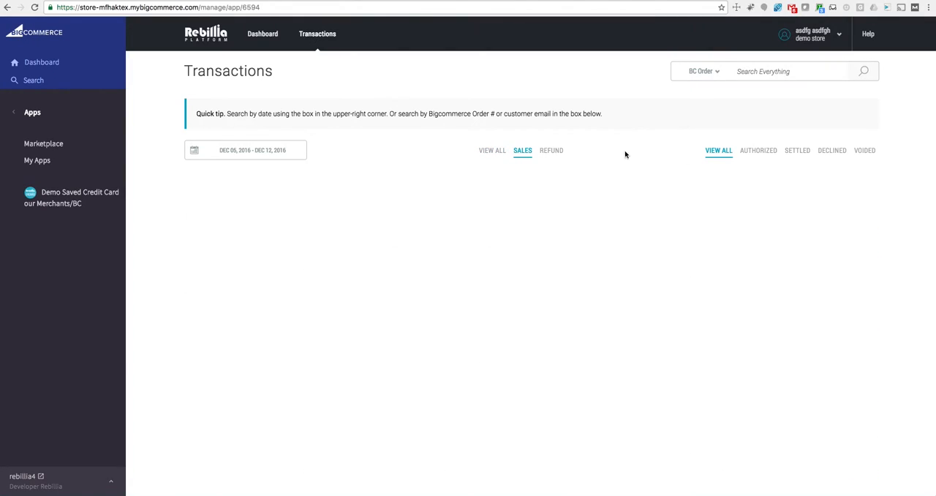
left_click(832, 150)
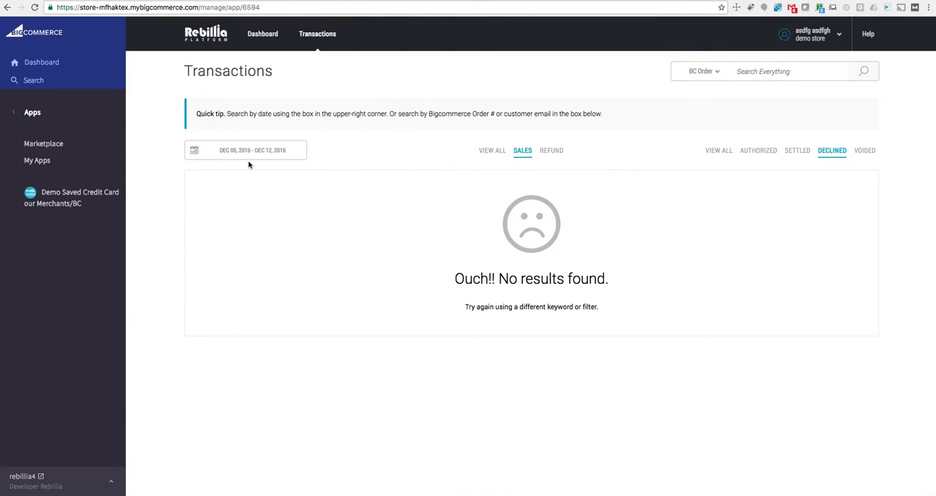
left_click(245, 150)
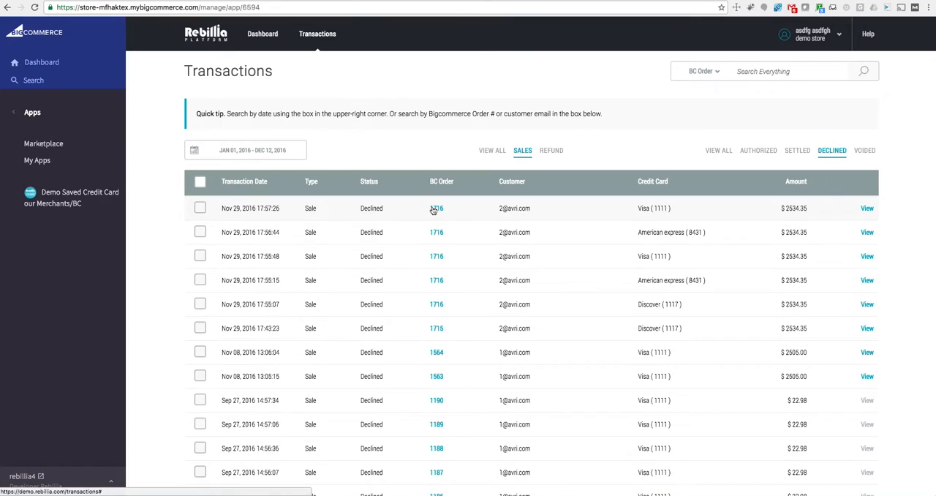
left_click(437, 208)
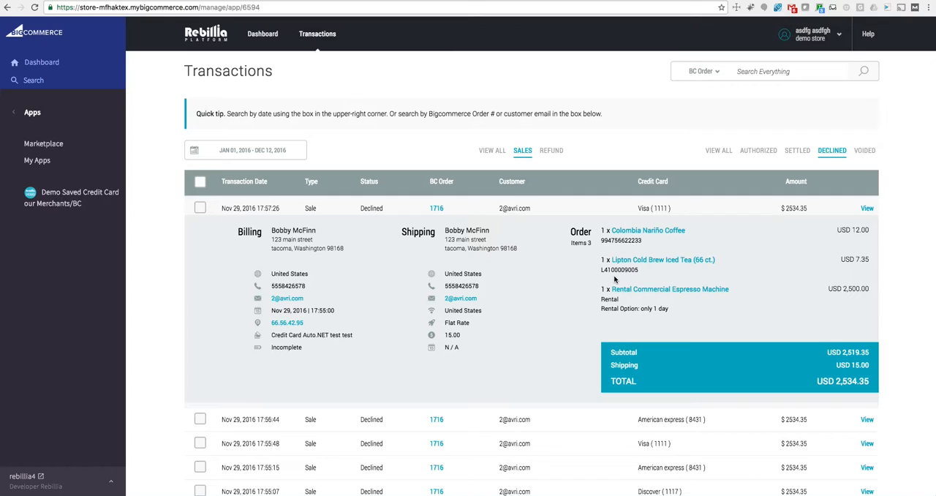
mouse_move(867, 209)
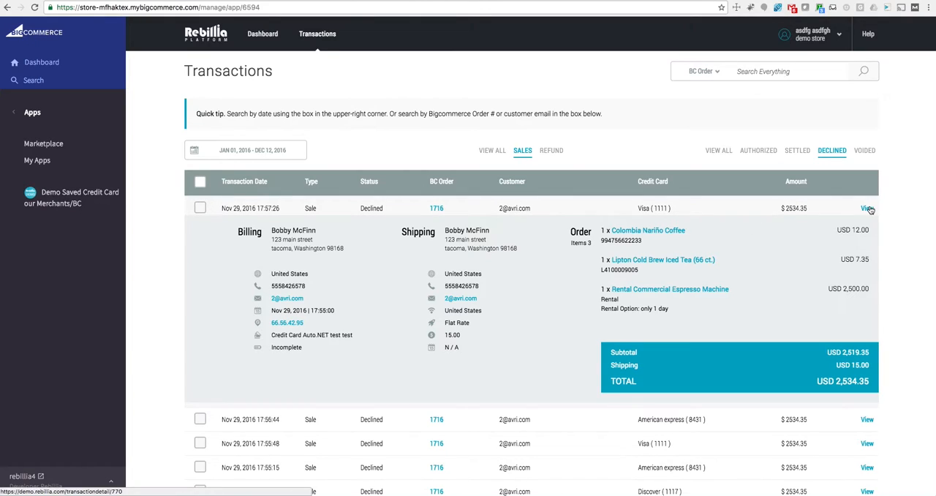
- View order 1716's declined USD 2534.35 transaction detail and highlight its processor_declined status
left_click(867, 208)
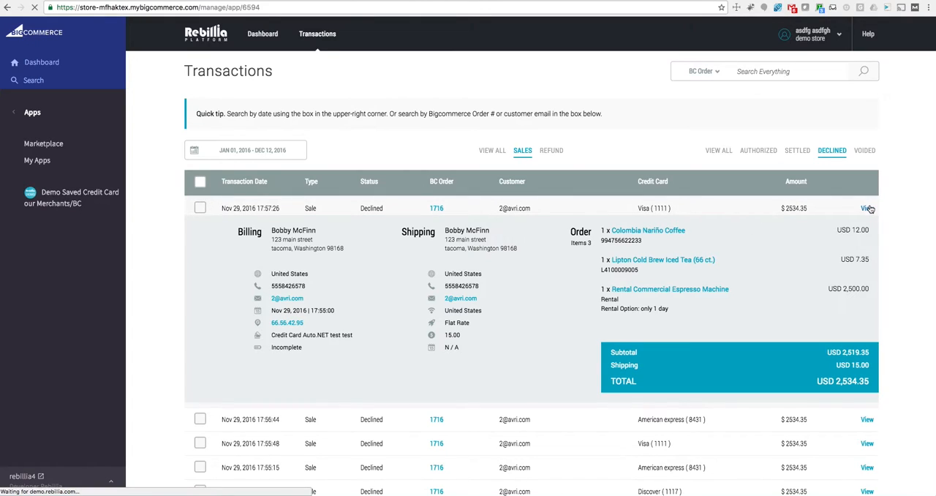
left_click(867, 208)
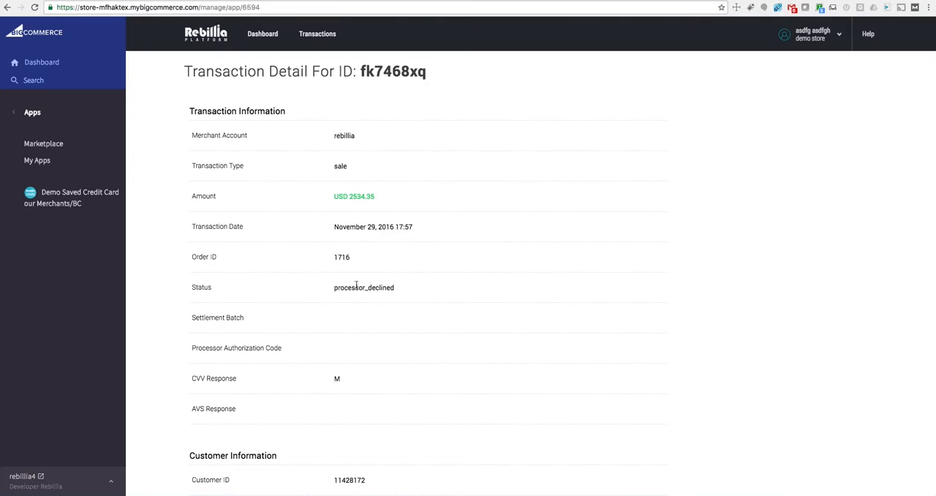
double_click(364, 287)
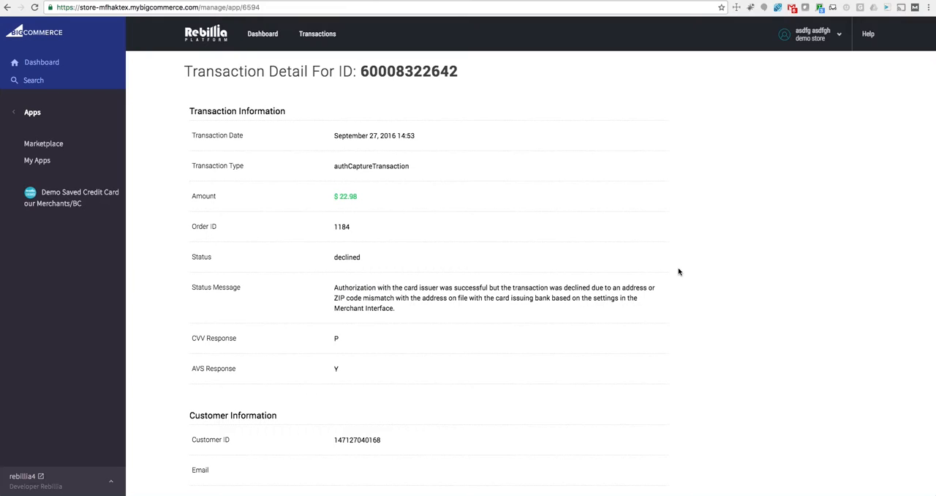
mouse_move(327, 269)
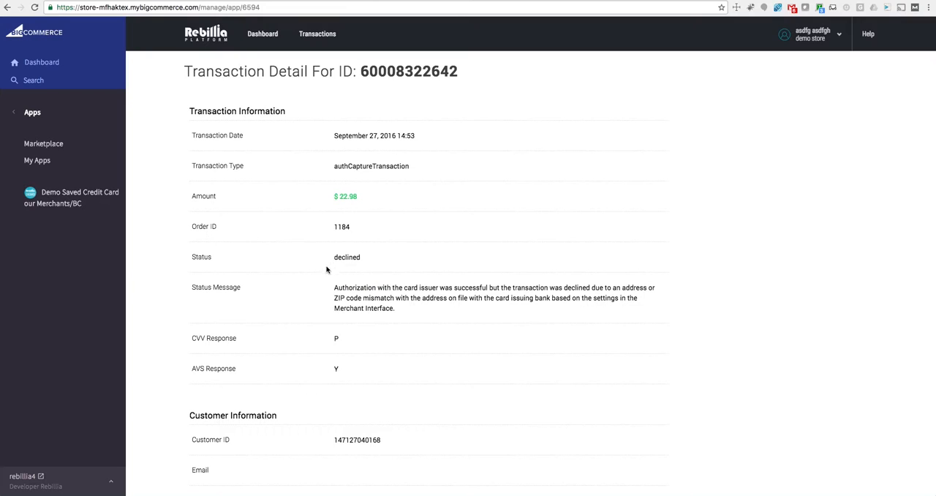
mouse_move(351, 288)
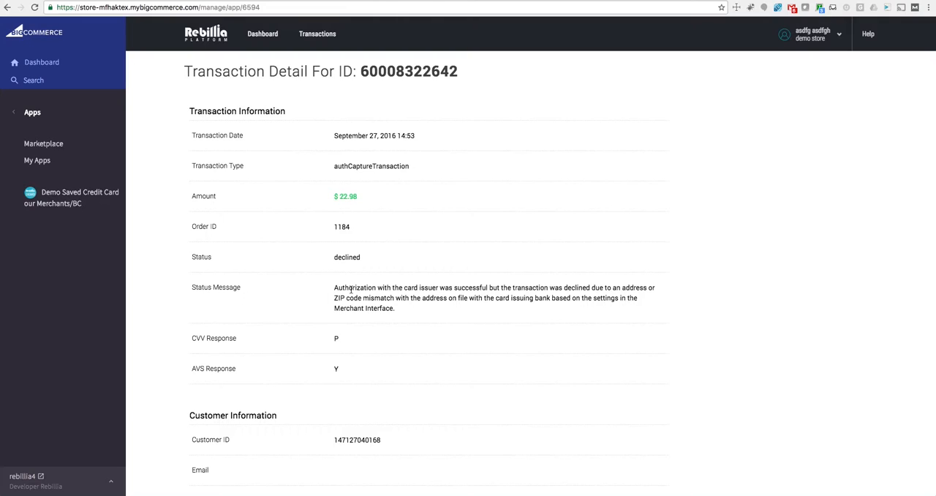
mouse_move(474, 286)
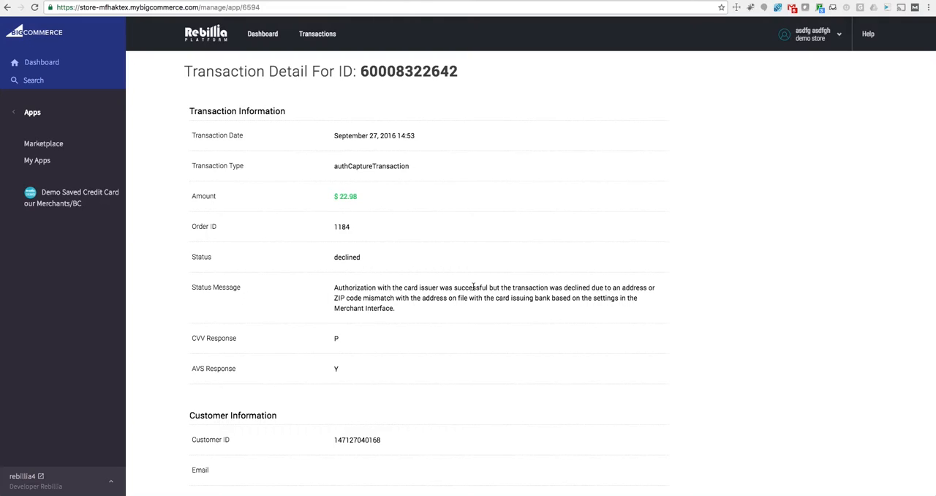
mouse_move(641, 300)
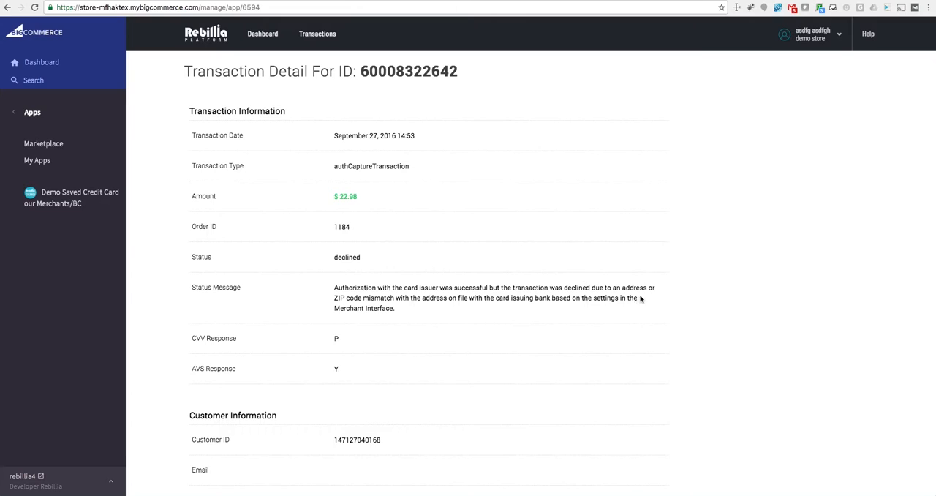
mouse_move(392, 307)
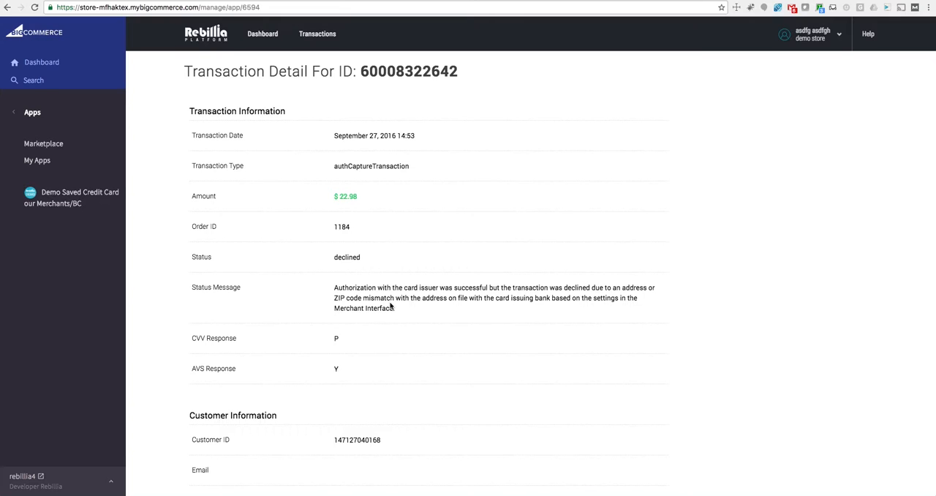
scroll("down", 3)
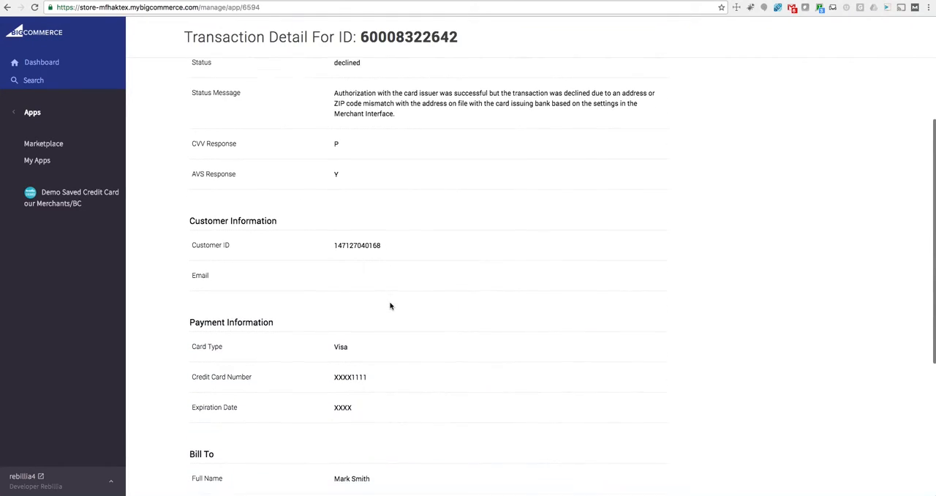
scroll("down", 3)
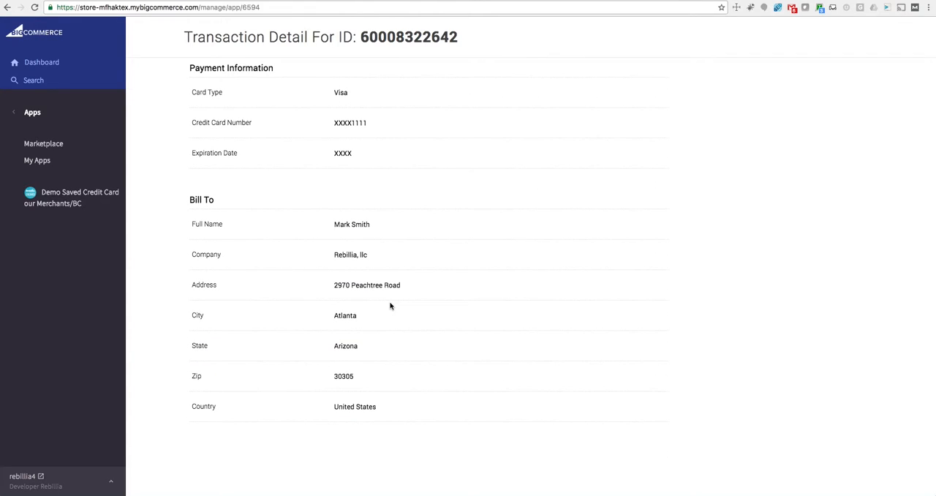
mouse_move(344, 316)
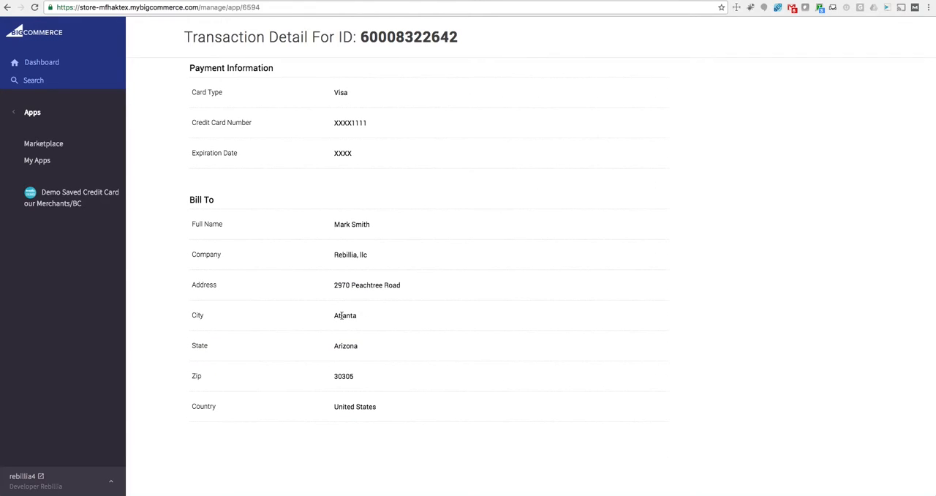
mouse_move(346, 376)
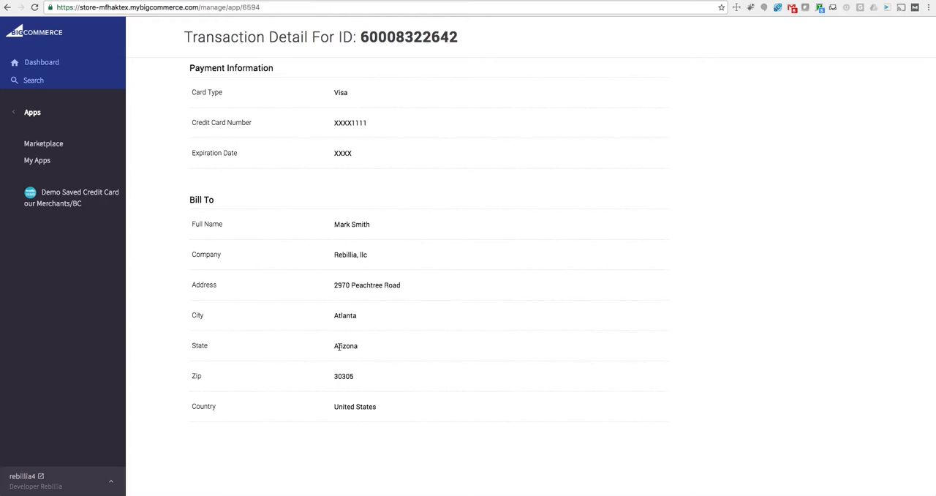
double_click(346, 345)
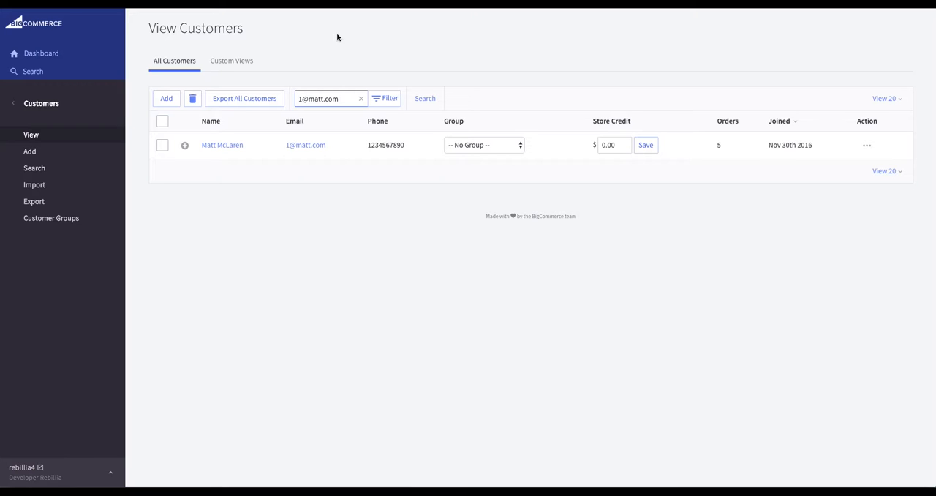
- Use the filtered customer's row actions to log in to the Green Coffee storefront
left_click(867, 145)
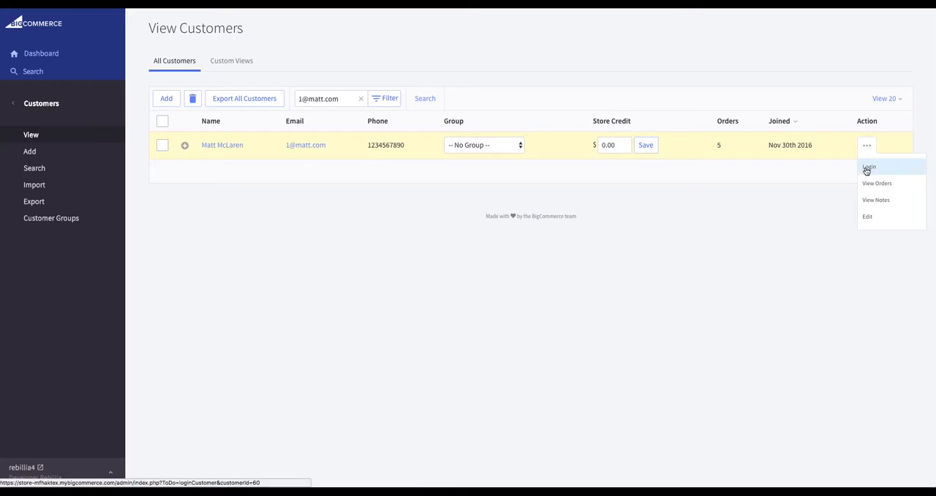
left_click(869, 168)
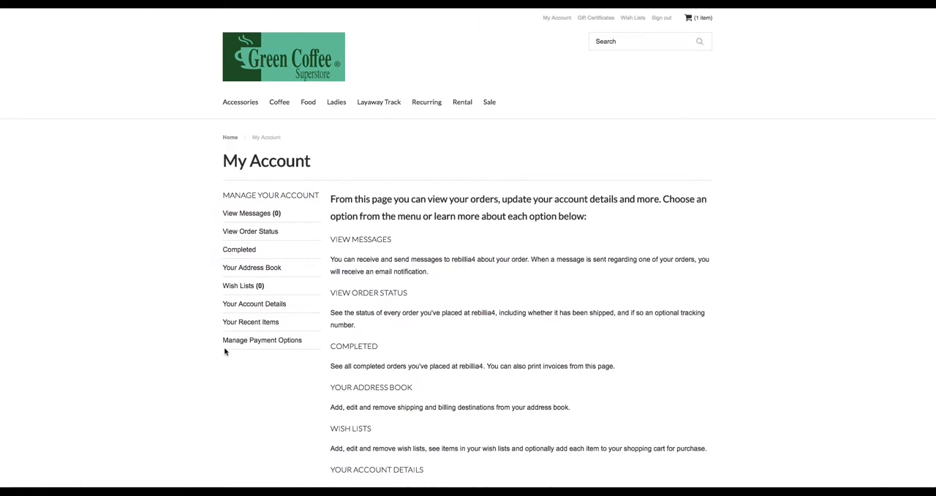
- Review the saved Visa ending 1111, then view order status for orders #1737 and #1732
left_click(262, 339)
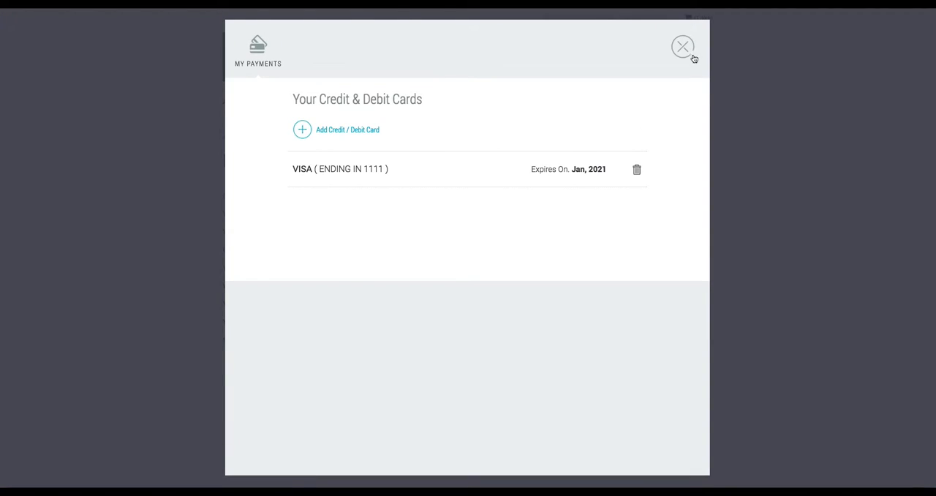
left_click(683, 47)
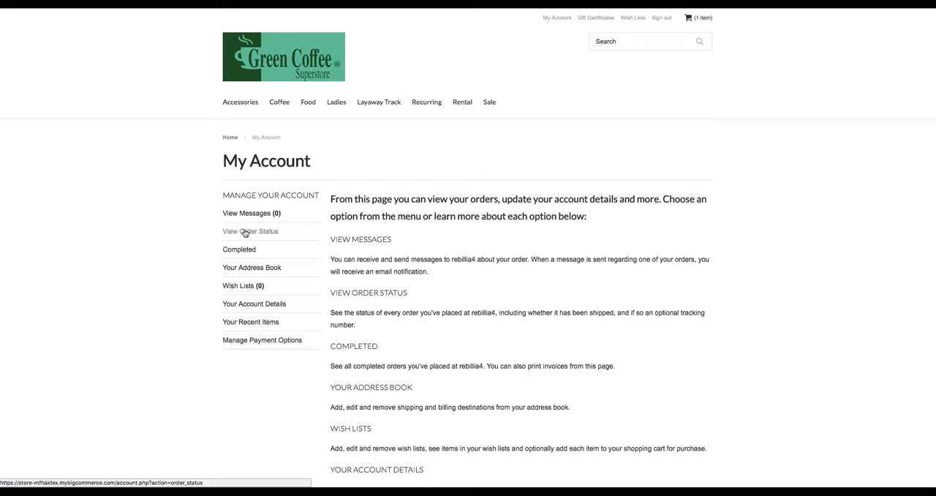
left_click(251, 231)
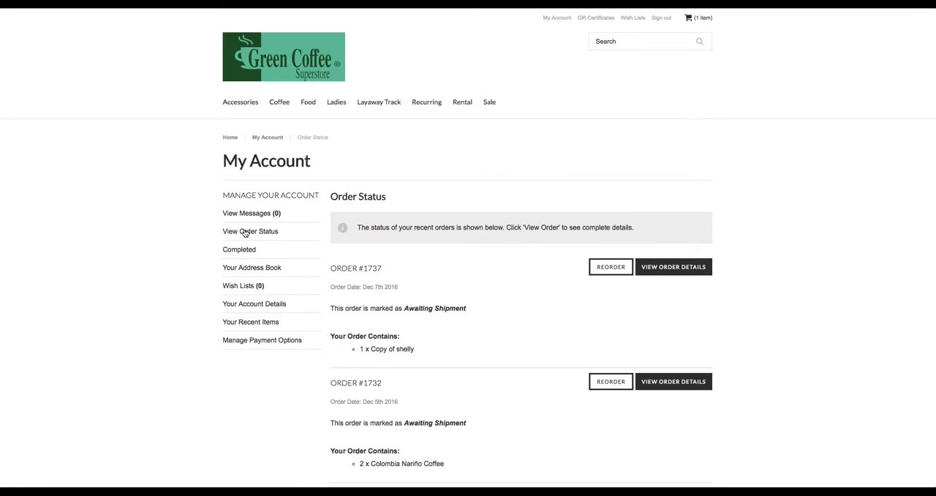